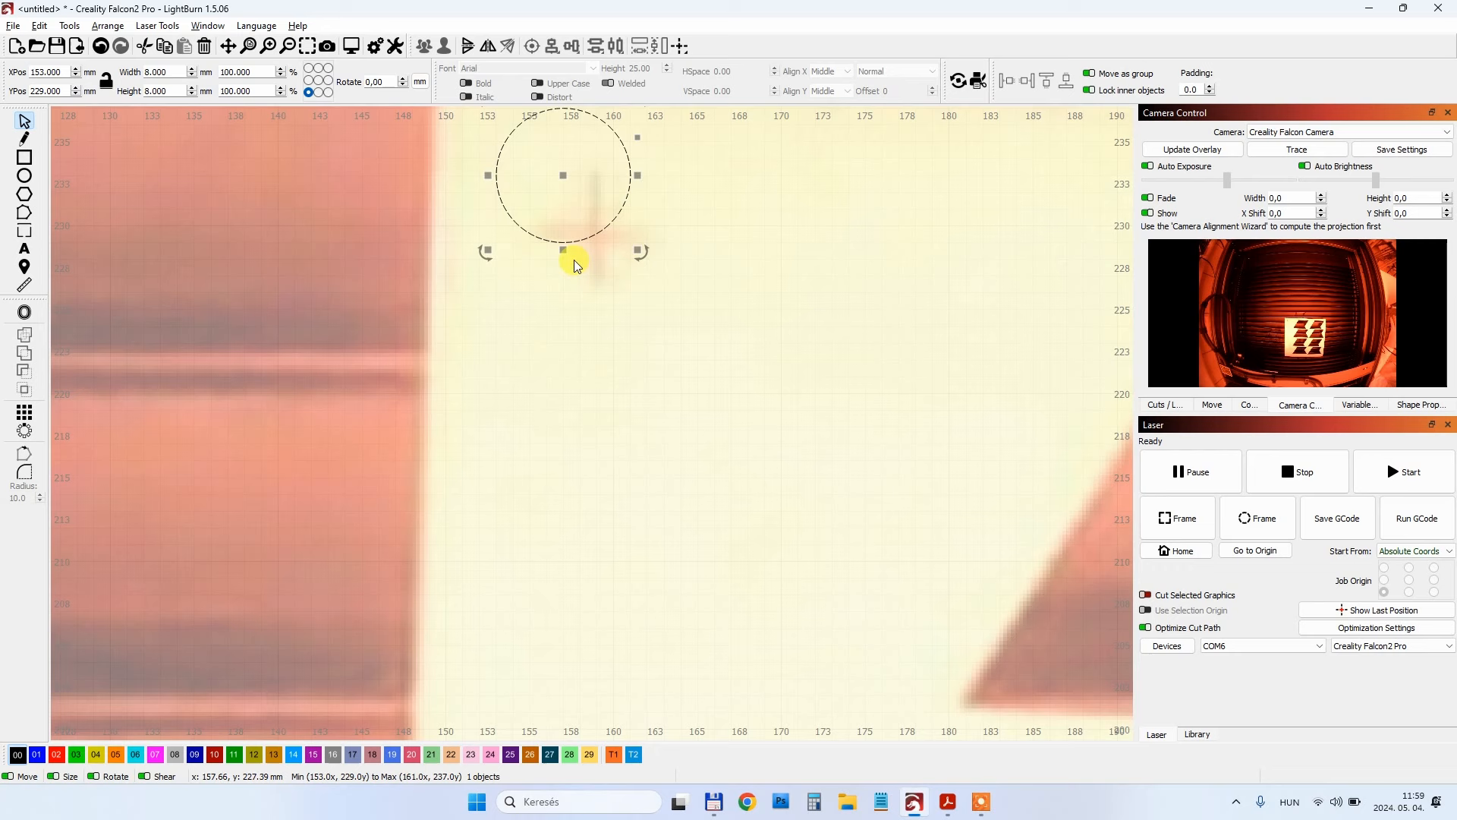
Step: Drag the 8 mm circle onto the burned cross mark, landing at X 155, Y 225
{"action": "left_click_drag", "start_coordinate": [562, 250], "coordinate": [596, 251]}
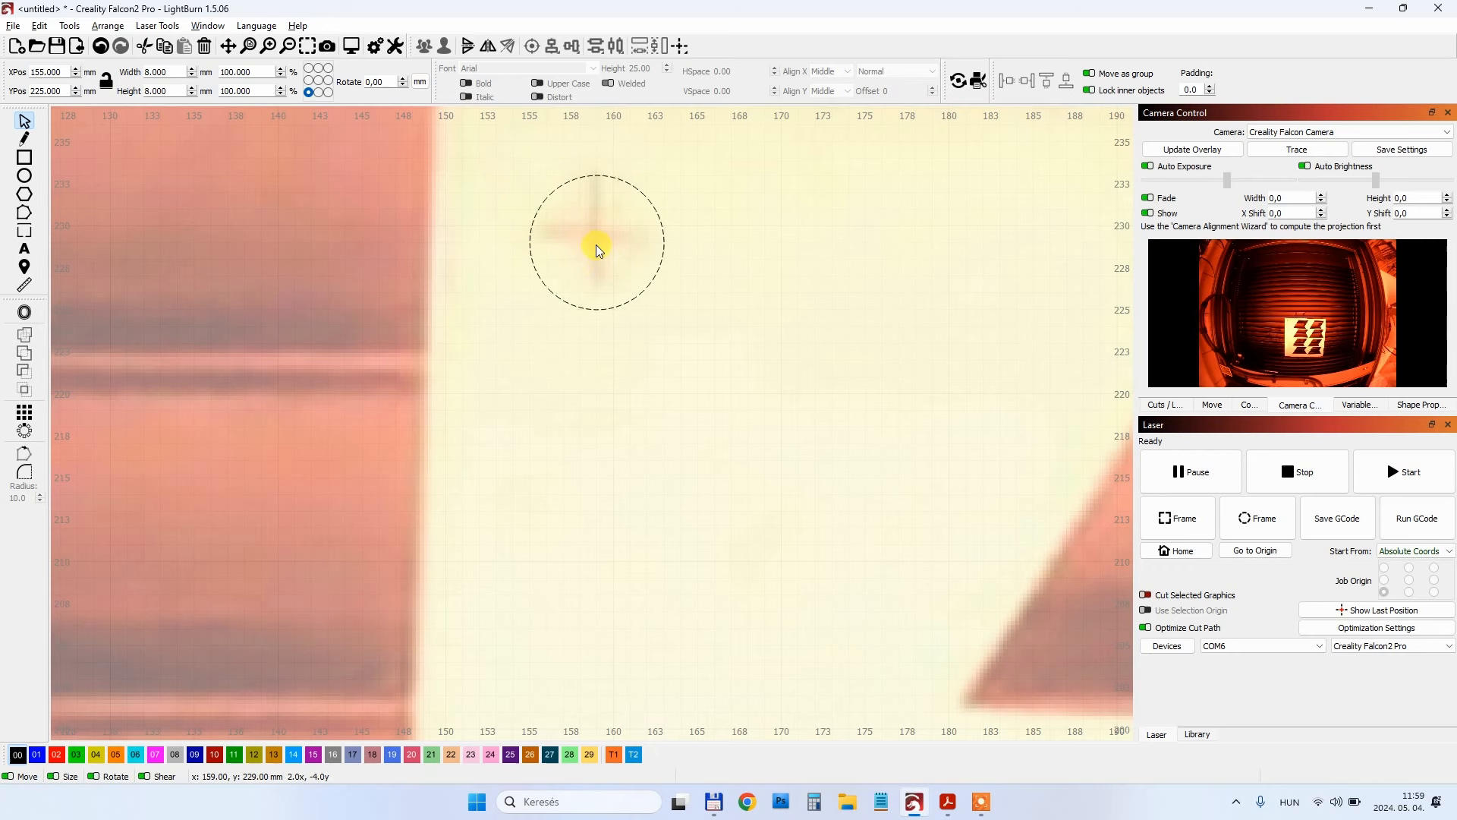
{"action": "left_click", "coordinate": [595, 243]}
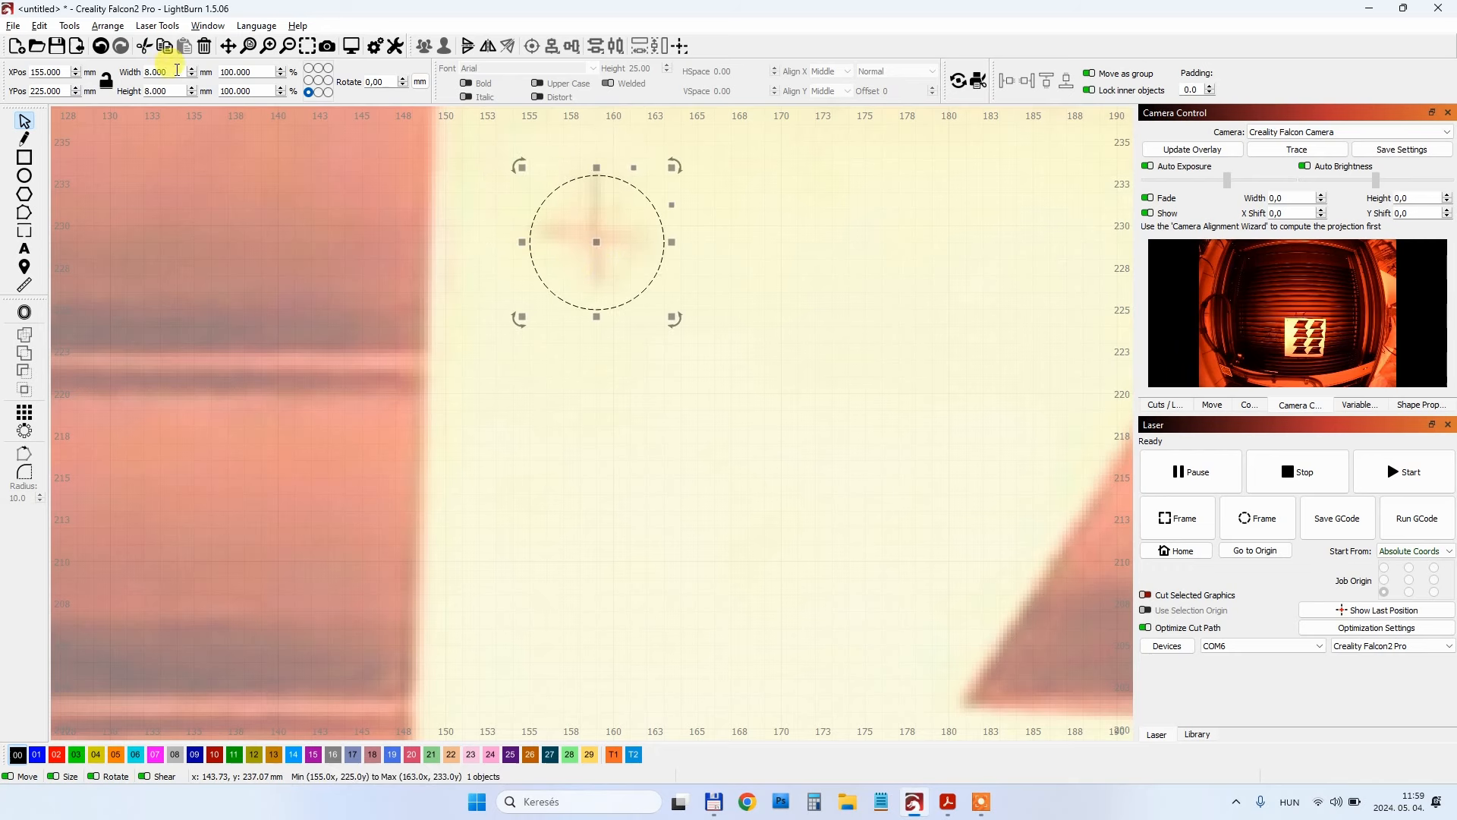